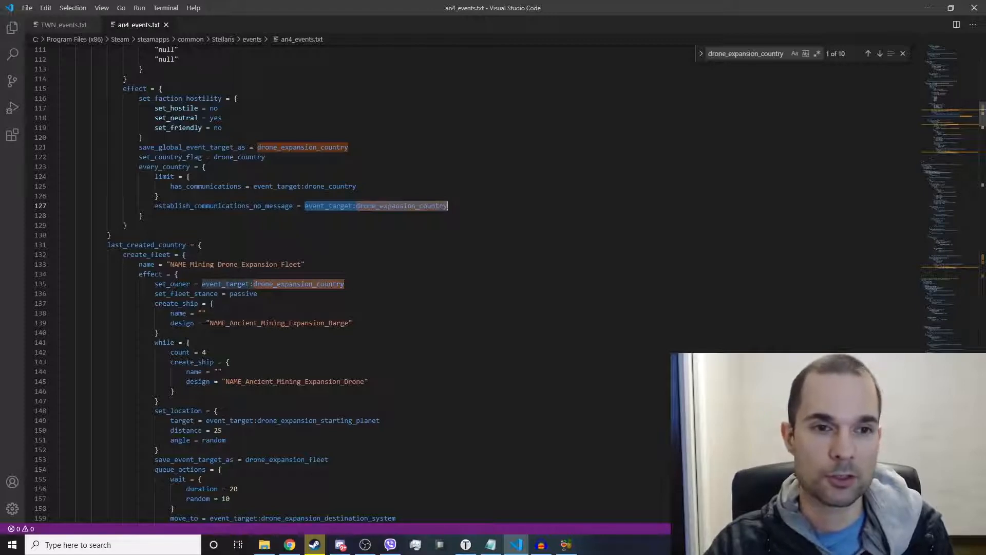
# Highlight the event_target reference in set_owner, then advance to drone_expansion_country match 4
pyautogui.doubleClick(223, 206)
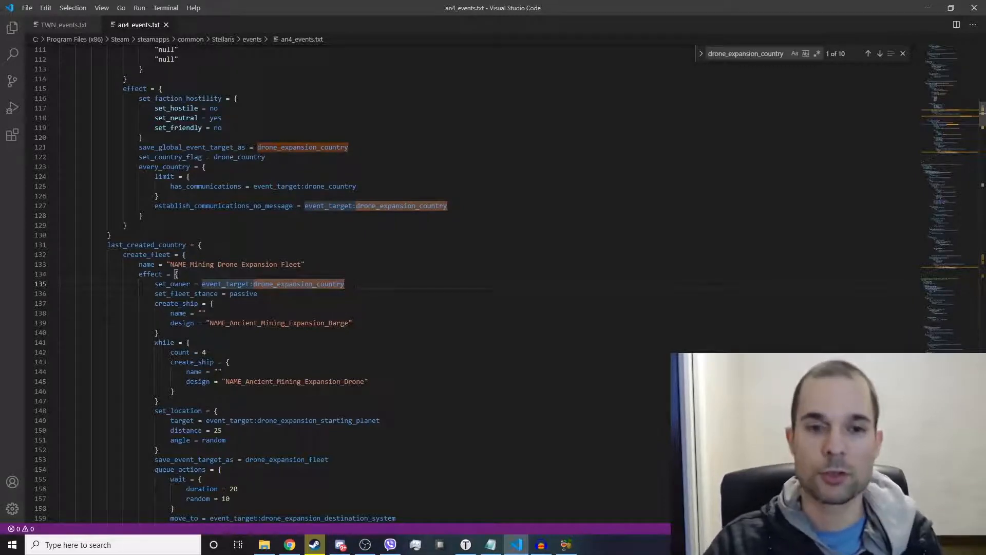
pyautogui.click(880, 53)
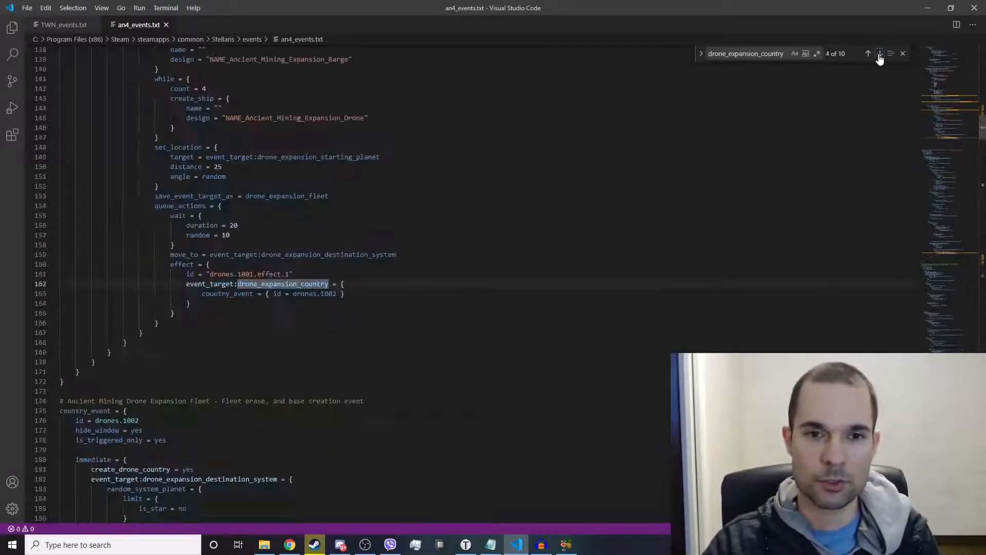
pyautogui.click(880, 53)
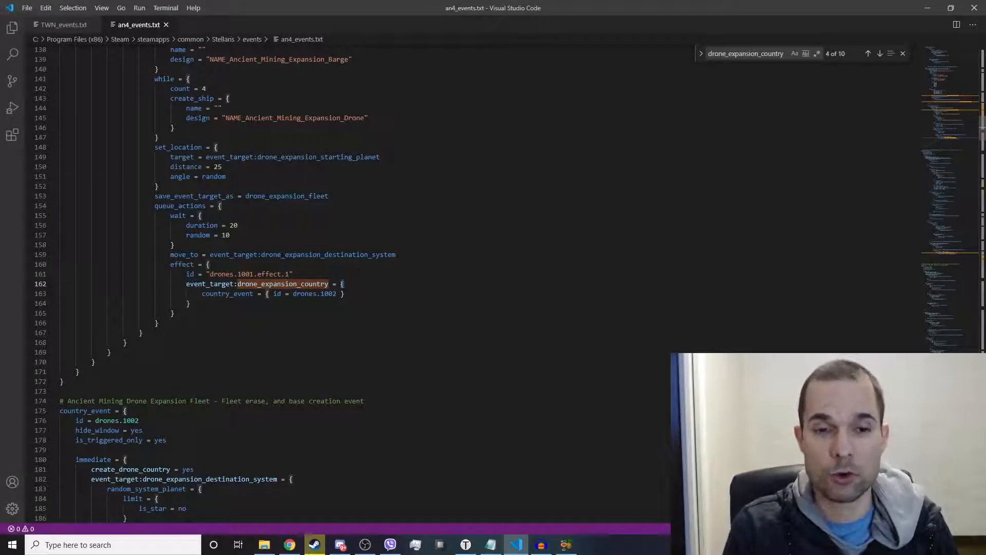
# Select drones.1002, then bring up TextCrawler's event_target search across the Stellaris folder
pyautogui.doubleClick(314, 293)
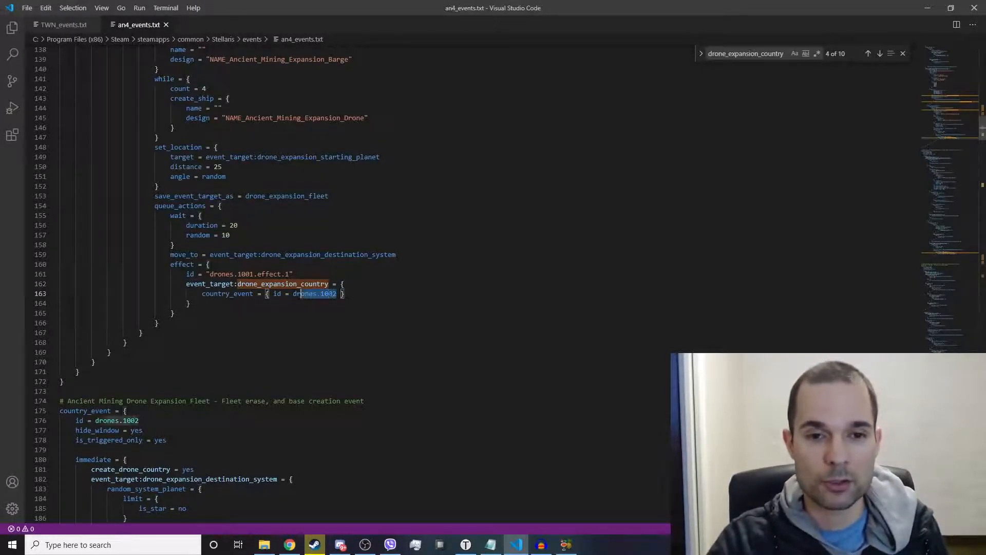
pyautogui.doubleClick(313, 294)
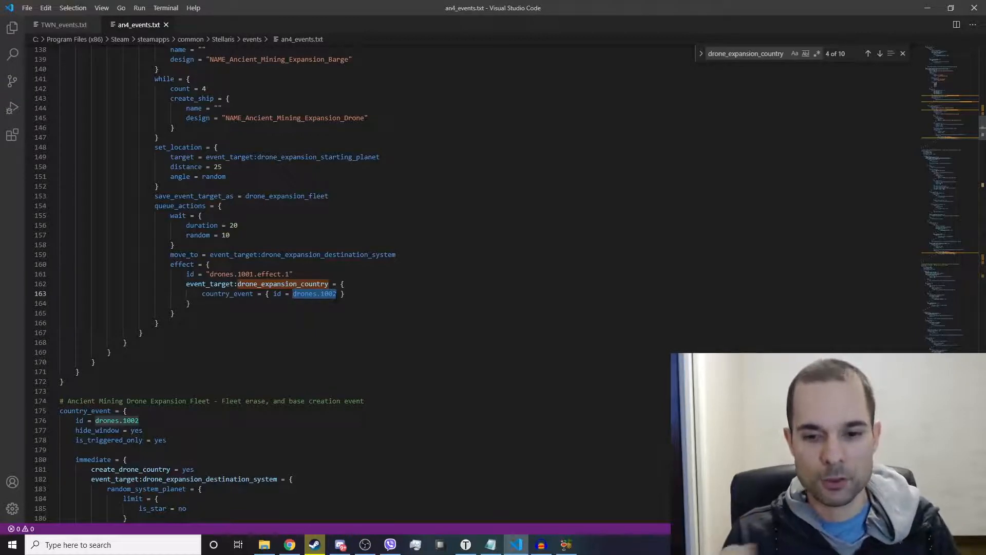
pyautogui.click(465, 544)
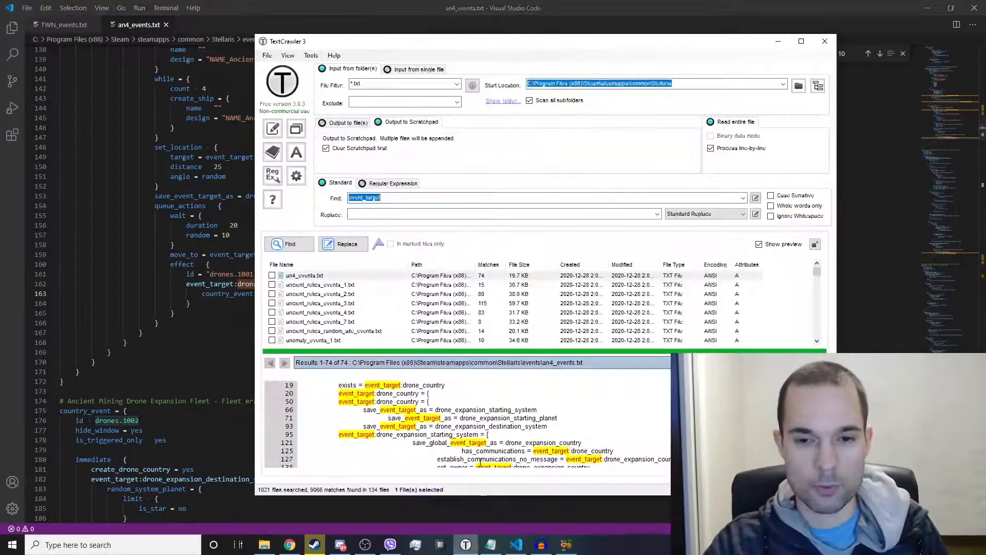
pyautogui.click(390, 197)
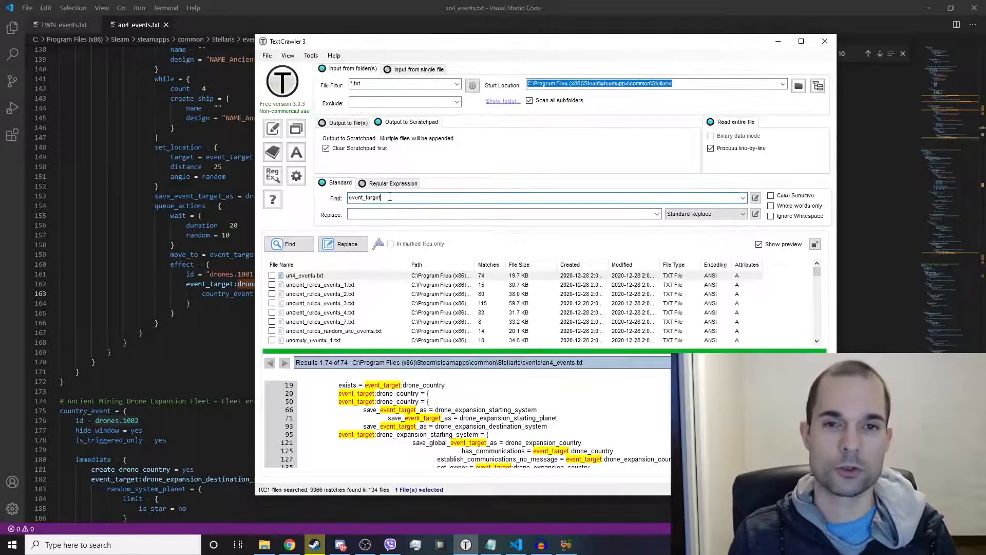
pyautogui.click(319, 293)
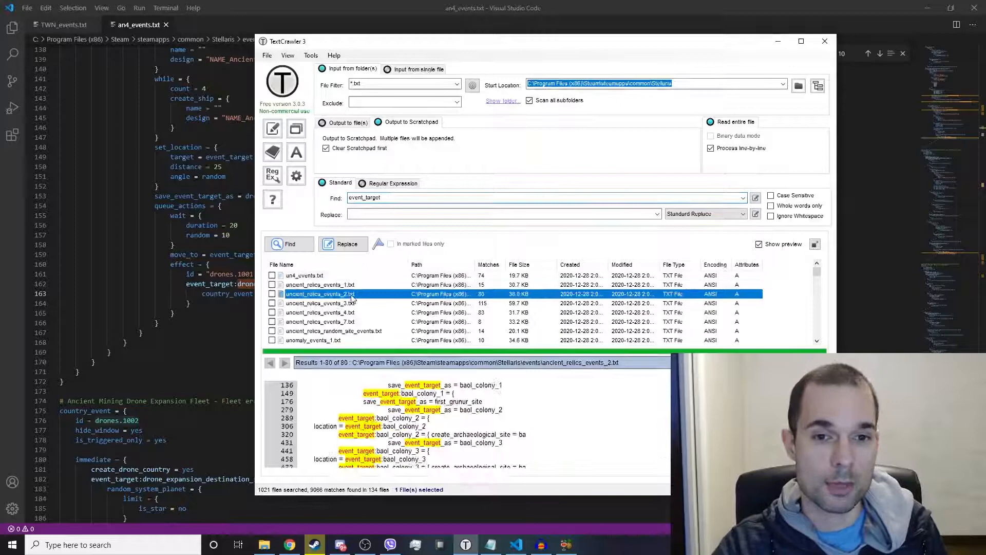
pyautogui.click(303, 274)
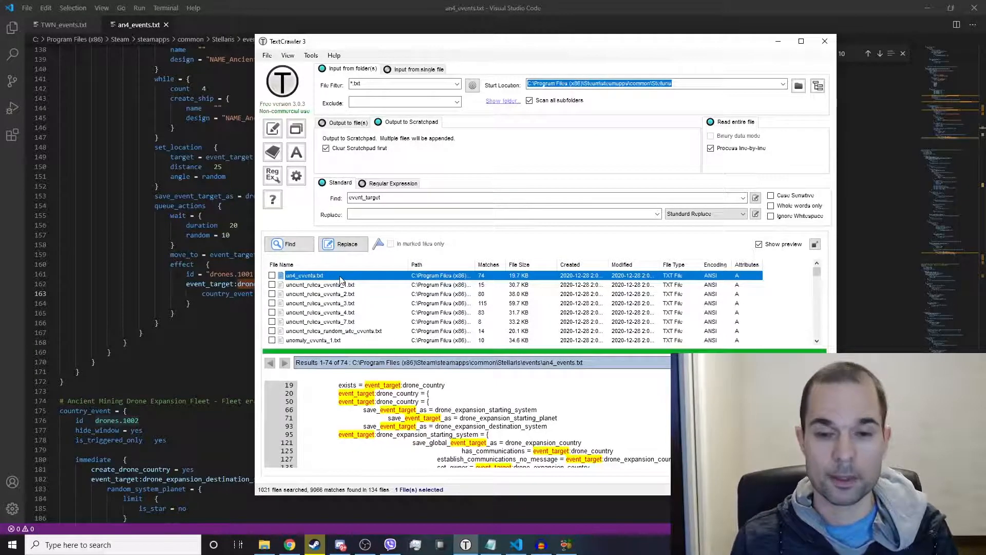
pyautogui.moveTo(308, 313)
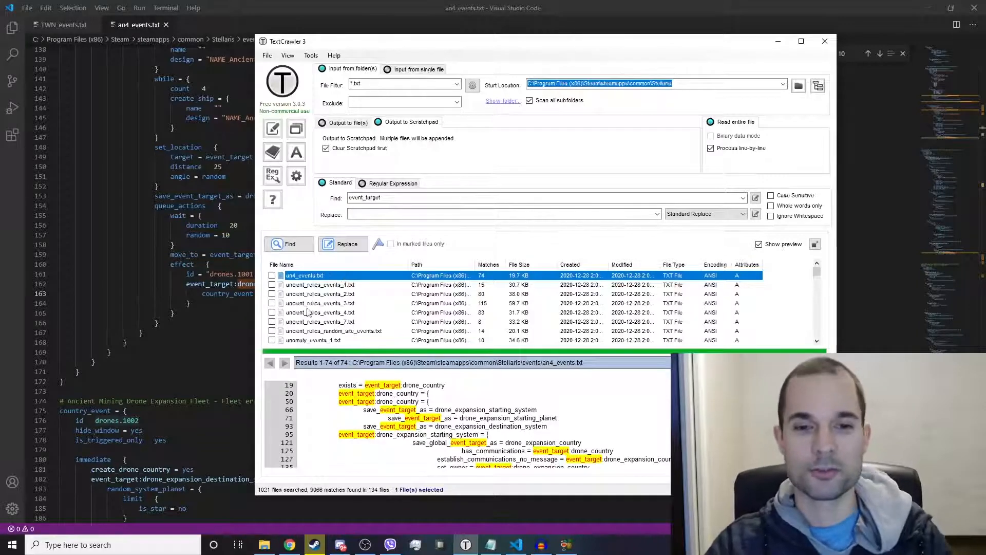
pyautogui.moveTo(290, 544)
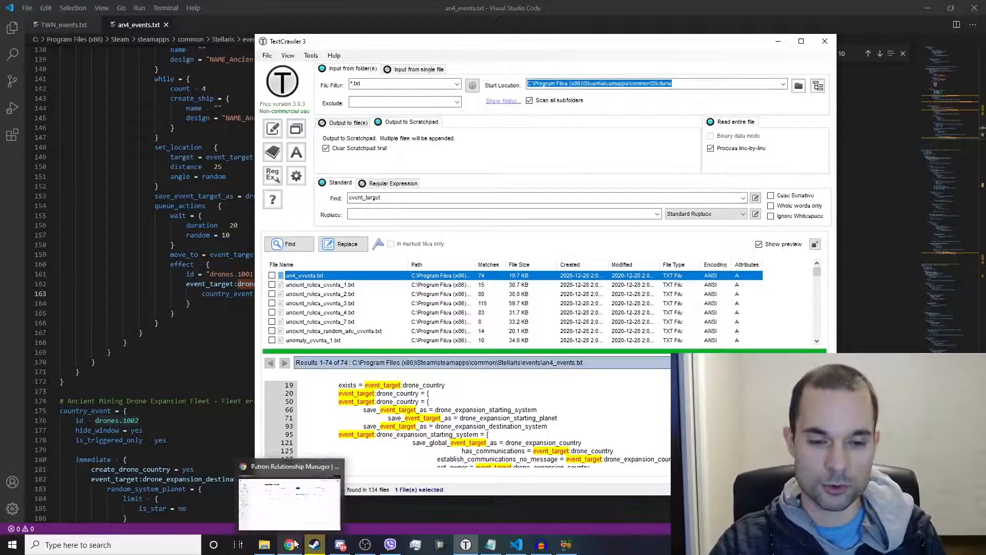
# Switch to Chrome's Patreon Relationship Manager tab listing the one active patron
pyautogui.click(289, 504)
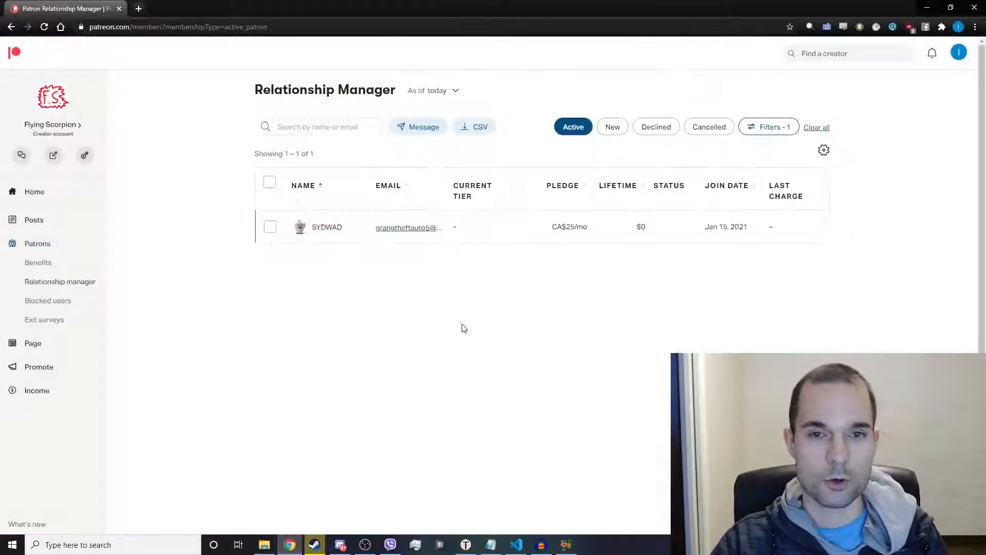
pyautogui.moveTo(339, 231)
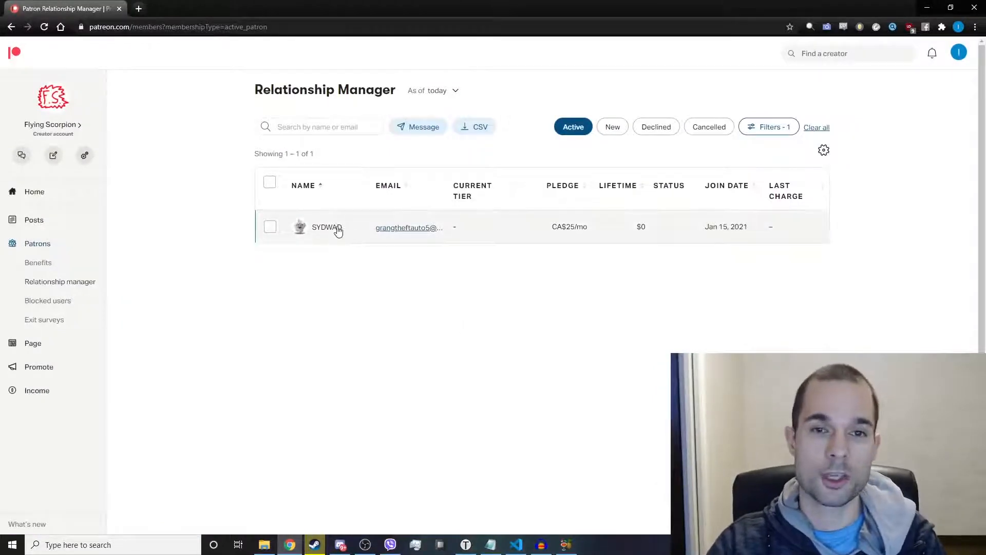
pyautogui.moveTo(468, 268)
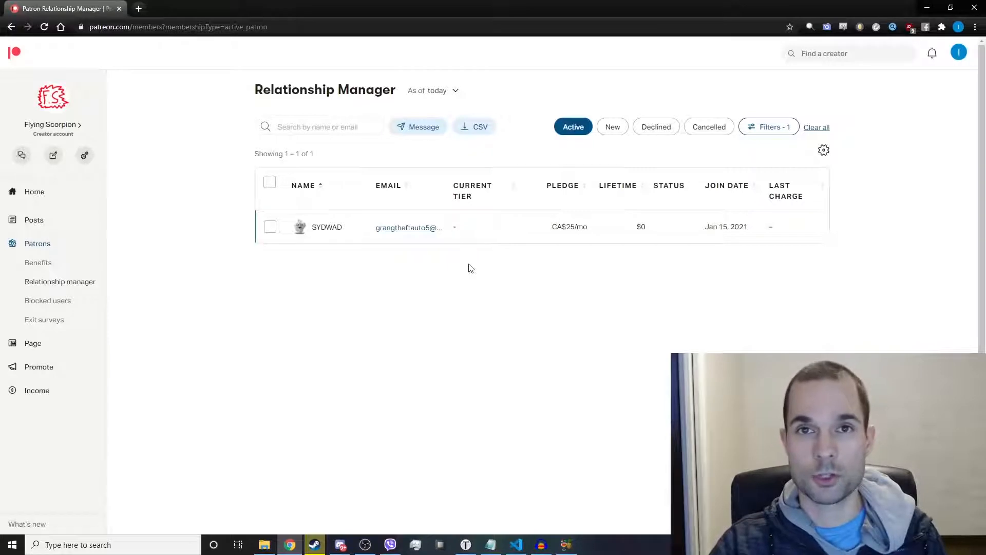
pyautogui.moveTo(504, 491)
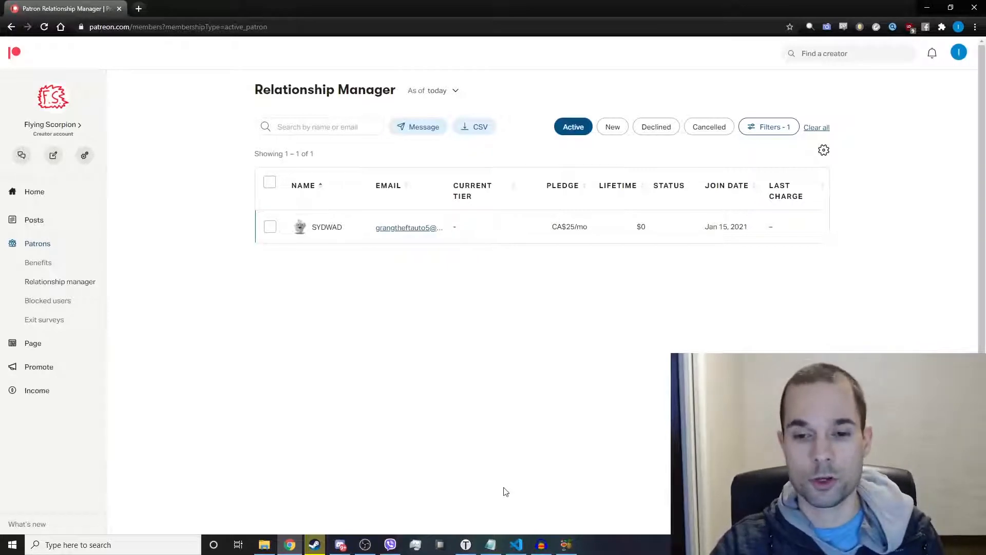
pyautogui.moveTo(540, 544)
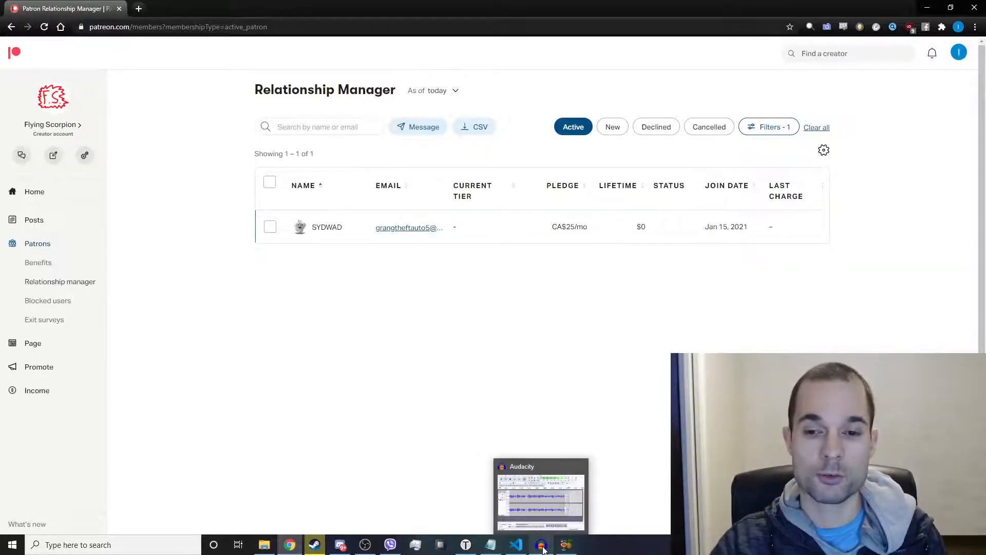